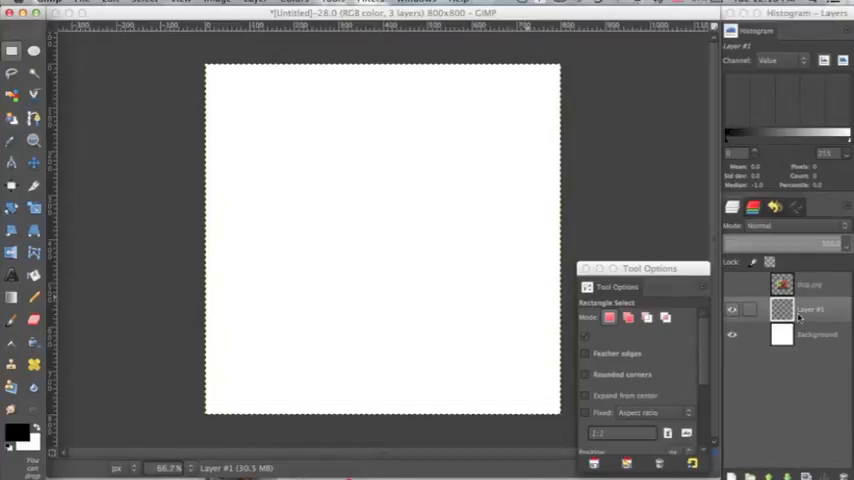
Step: Select a centred square area and fill it with solid black
drag(278, 132, 332, 284)
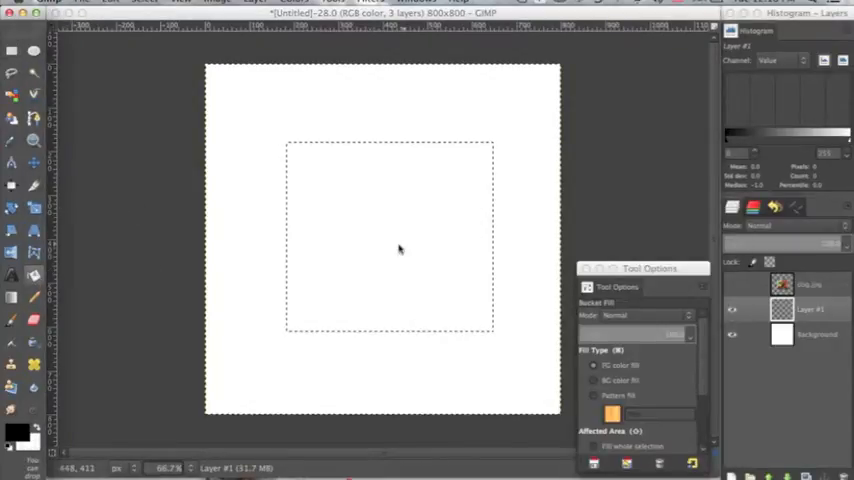
click(388, 236)
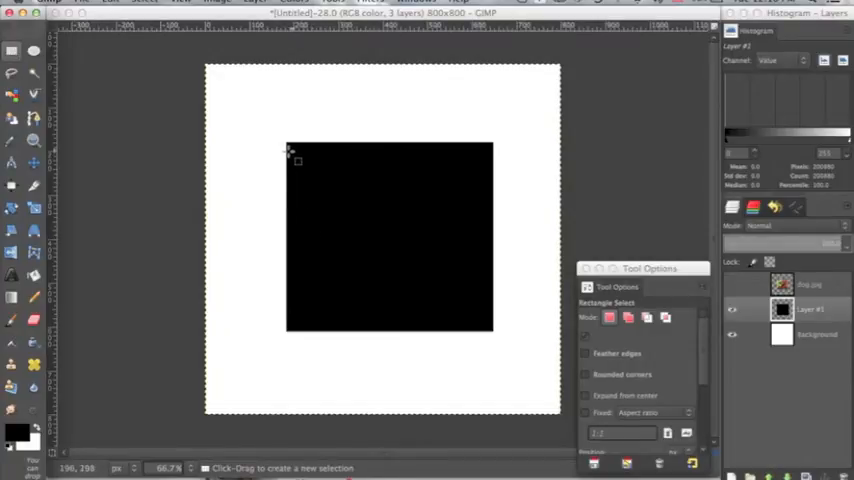
Step: Select a smaller inner square and cut it out, leaving a thick black frame
drag(290, 156, 424, 324)
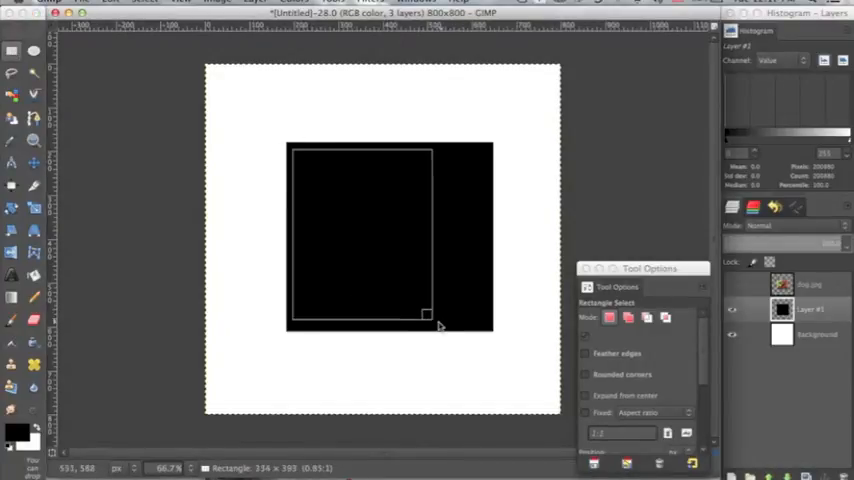
drag(424, 320, 482, 332)
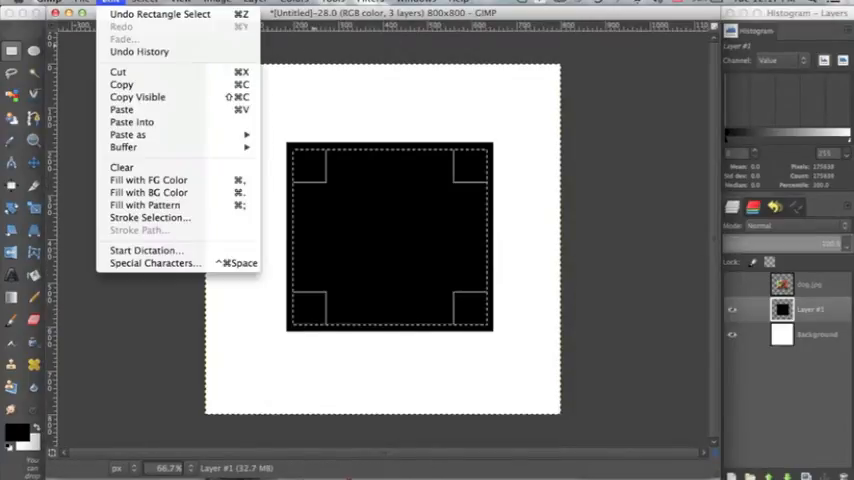
click(118, 72)
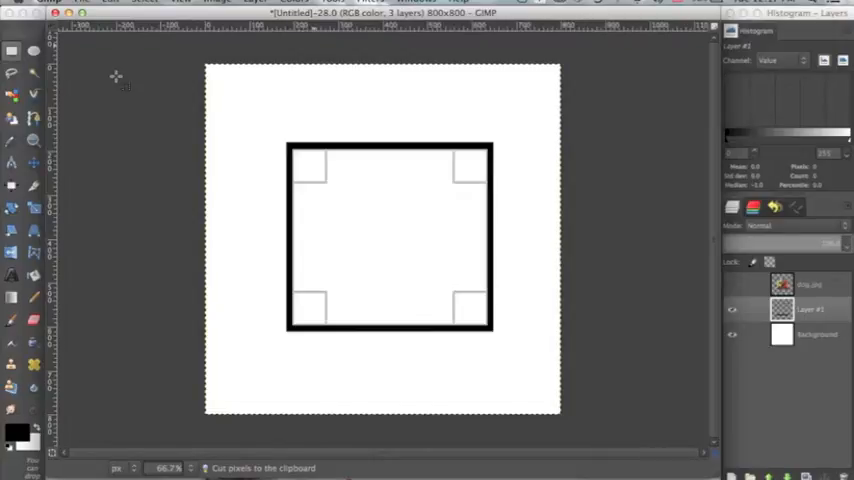
click(144, 2)
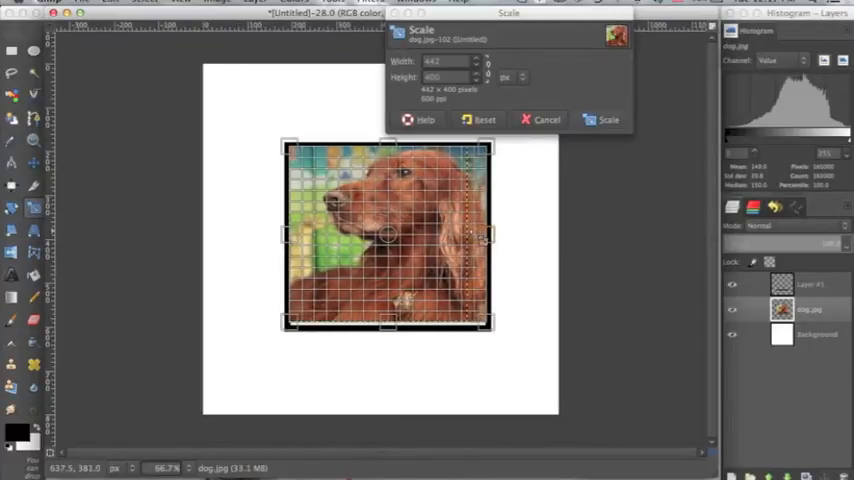
Step: Scale the dog photo layer down to roughly fit inside the square frame
click(608, 120)
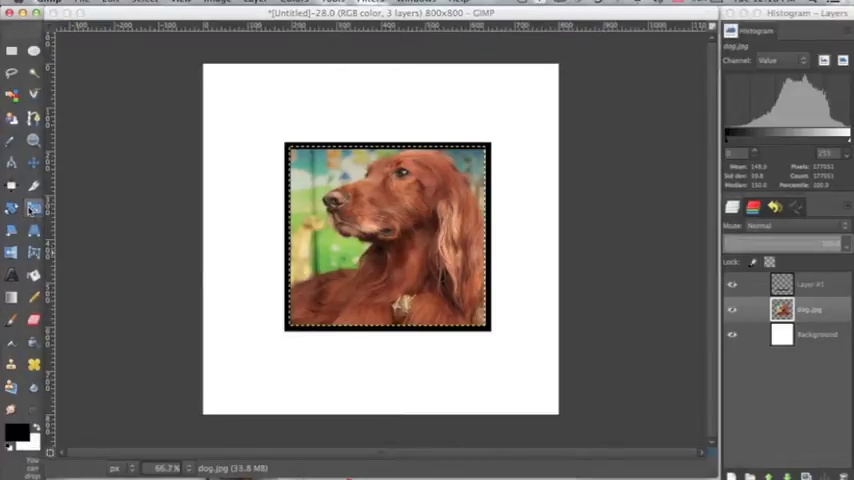
click(32, 208)
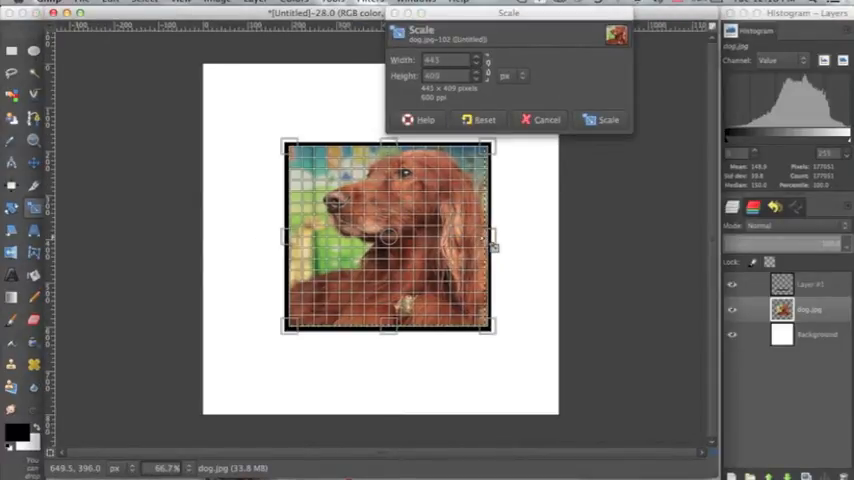
click(608, 120)
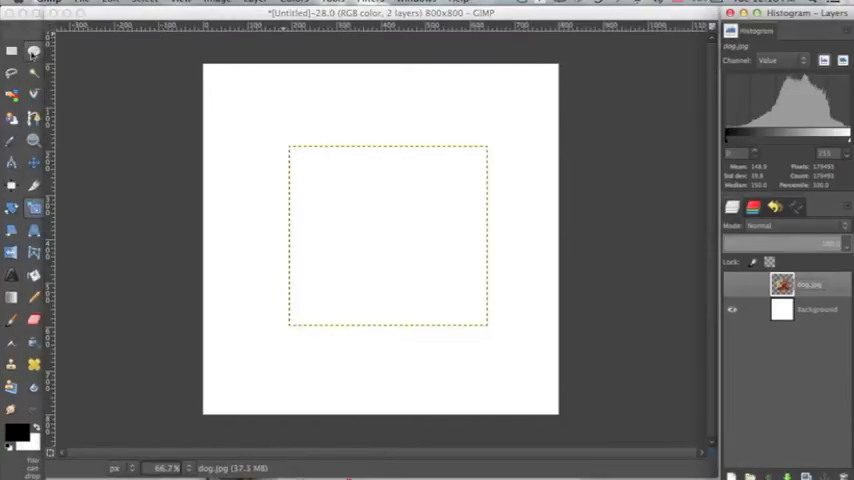
Step: On a new layer, fill a centred circle black and cut out its inside to form a ring
click(32, 54)
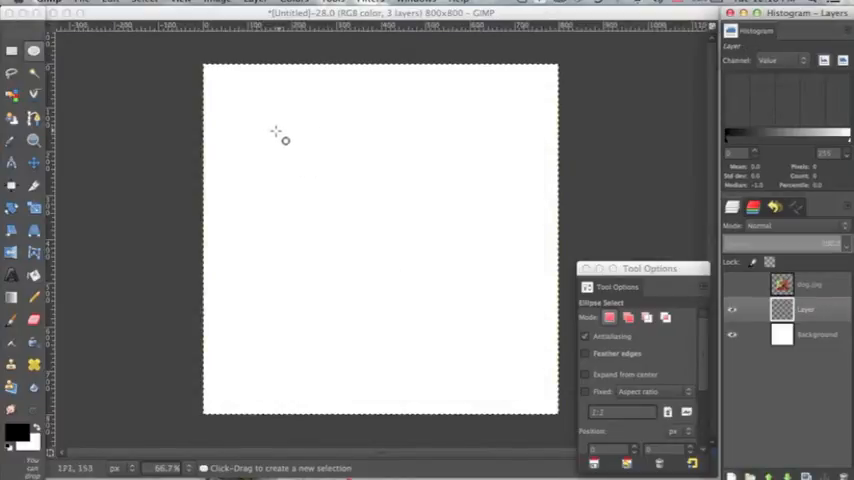
drag(284, 128, 490, 336)
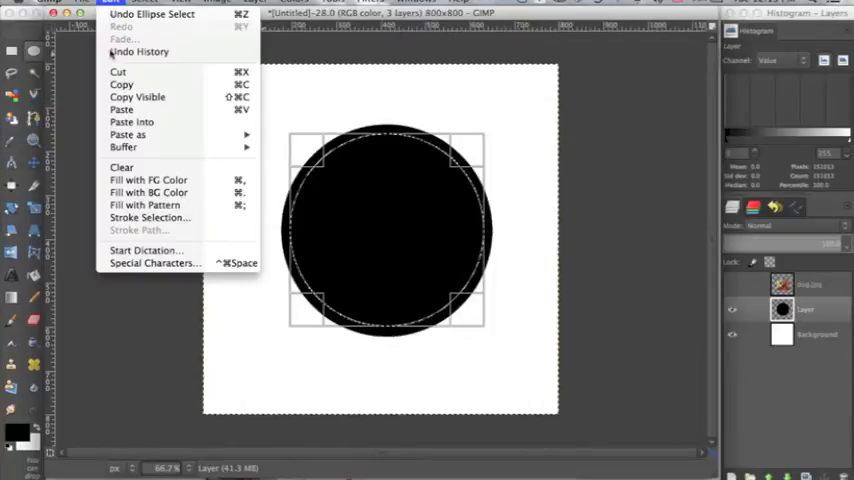
click(118, 72)
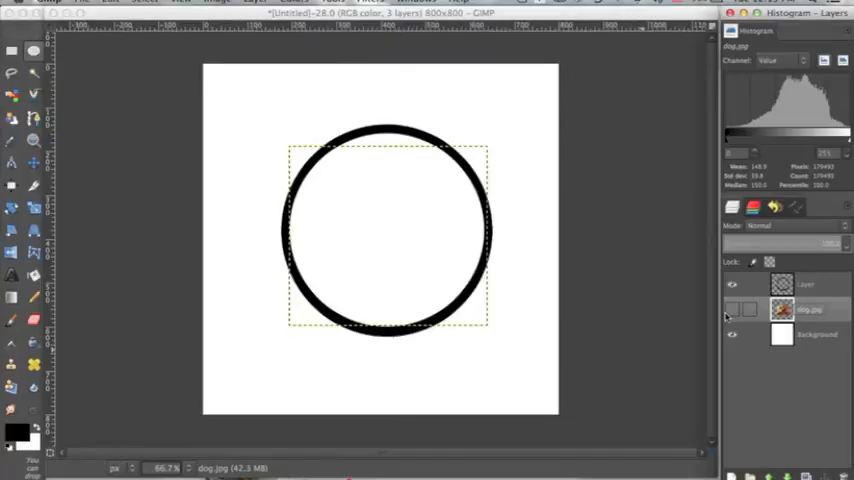
Step: Make the dog.jpg layer visible again and scale it to cover the ring
click(732, 308)
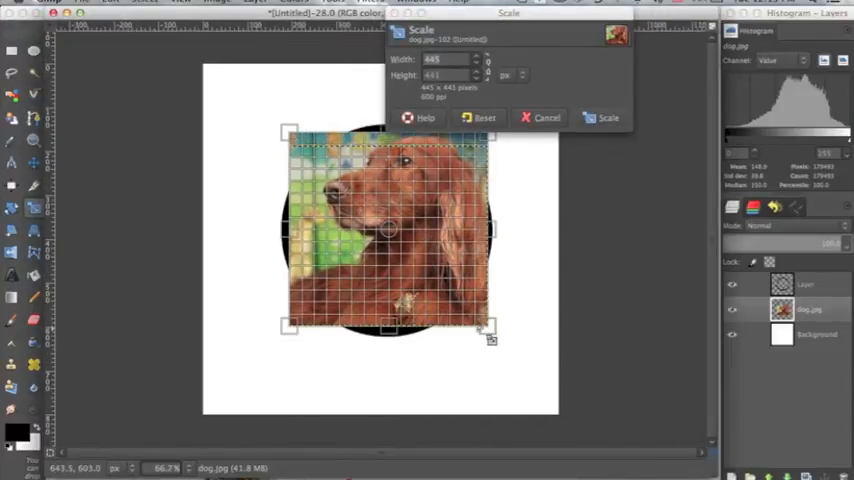
click(608, 116)
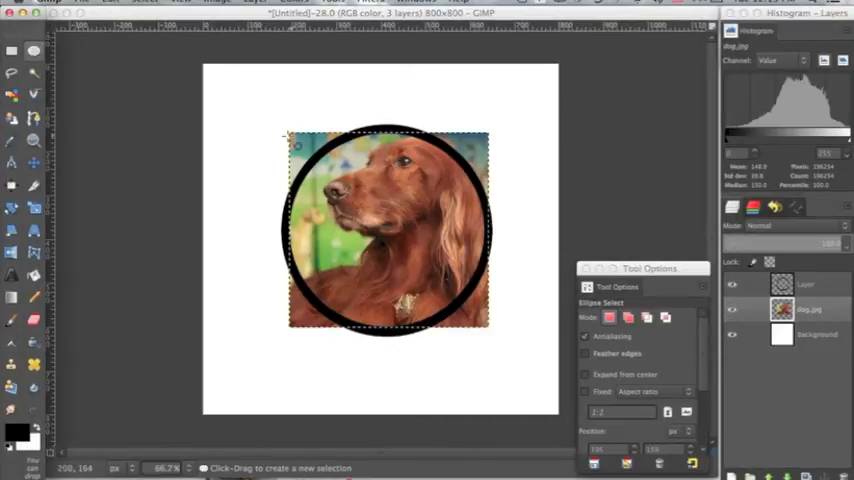
Step: Select a circle around the ring and cut that area out of the dog photo
drag(288, 136, 492, 338)
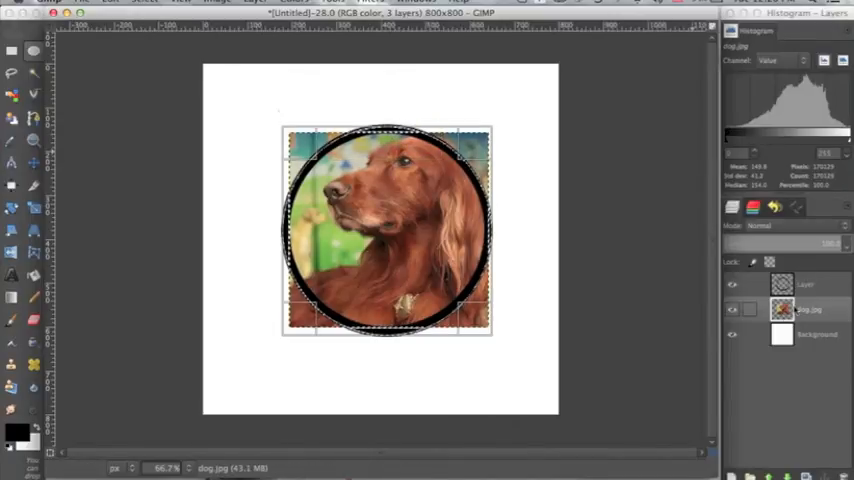
click(144, 12)
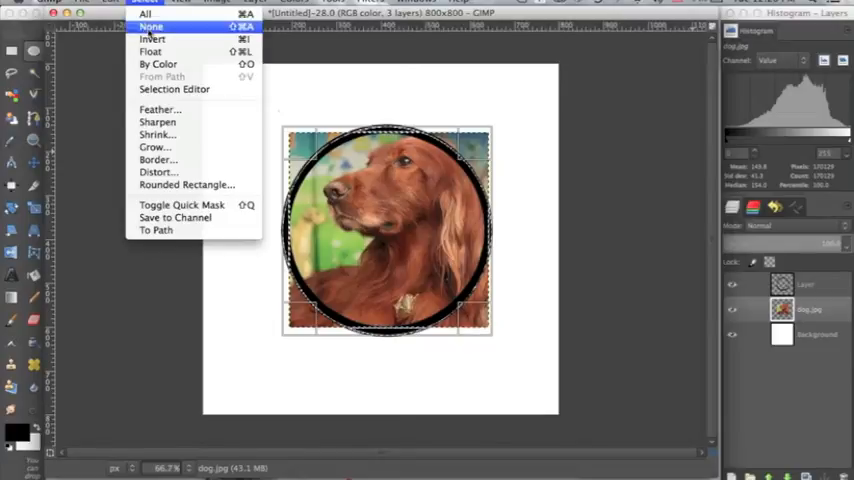
click(150, 26)
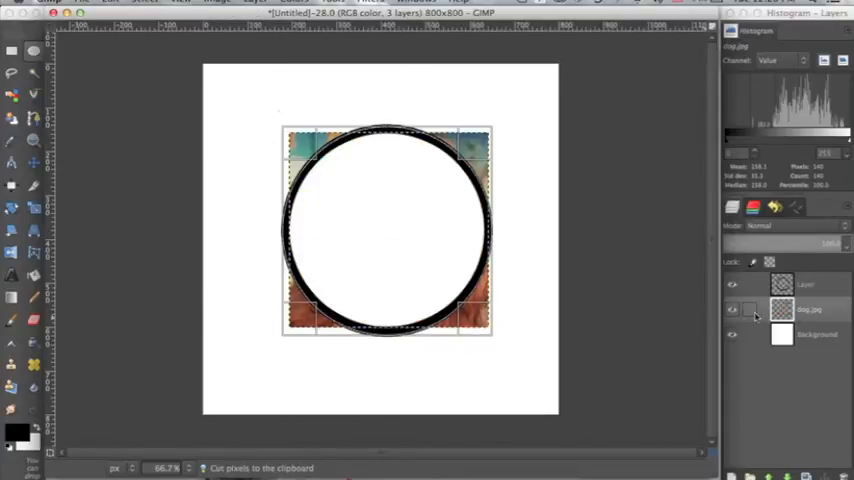
Step: Hide the dog photo layer and clear the selection with Select > None
click(732, 310)
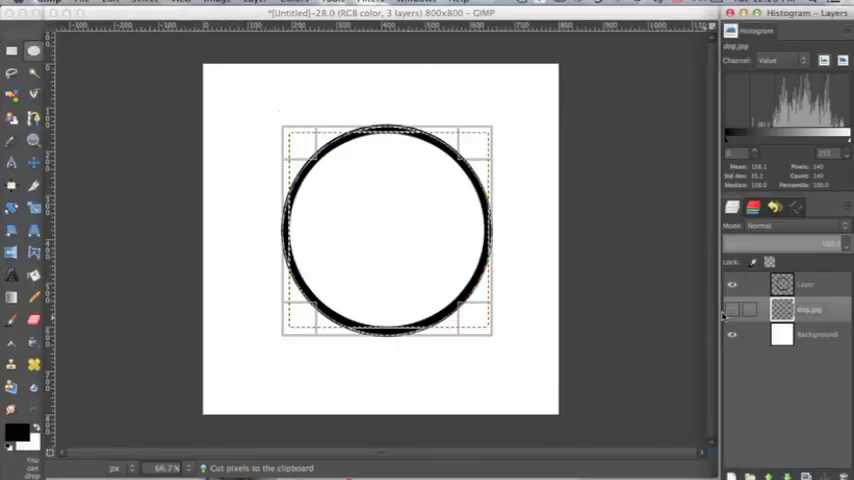
click(144, 4)
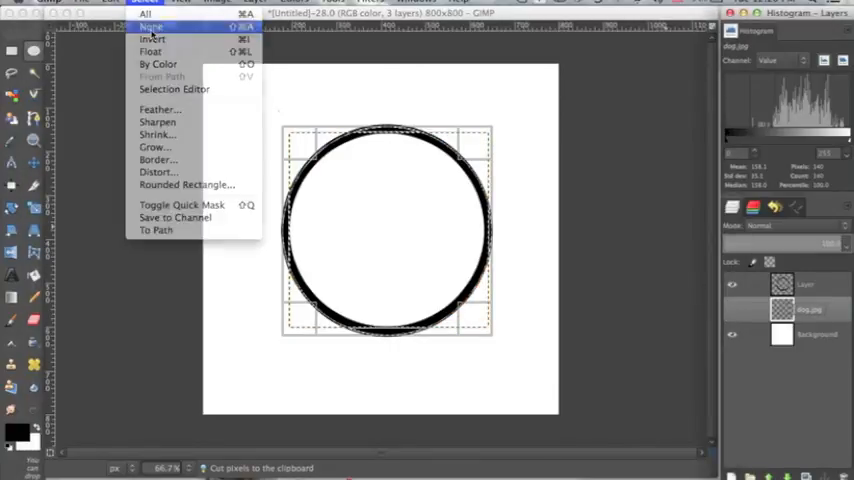
click(152, 28)
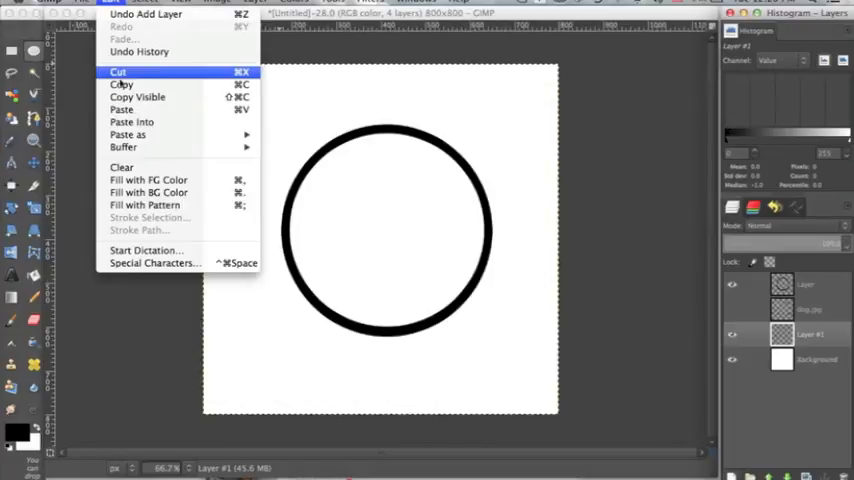
Step: Paste the circular dog cut-out as its own layer inside the ring and select the Background layer
click(132, 122)
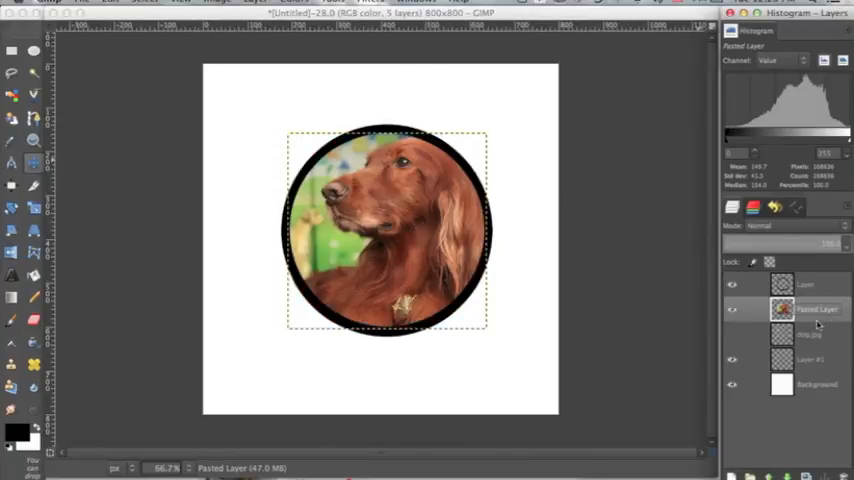
click(816, 384)
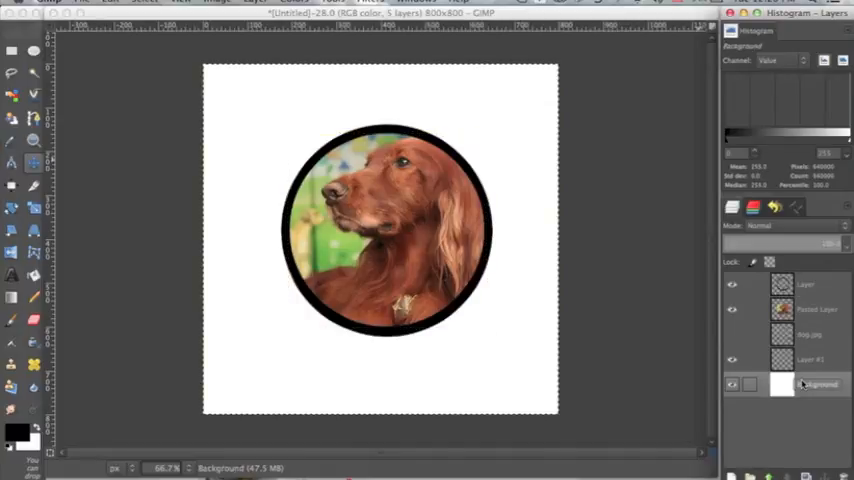